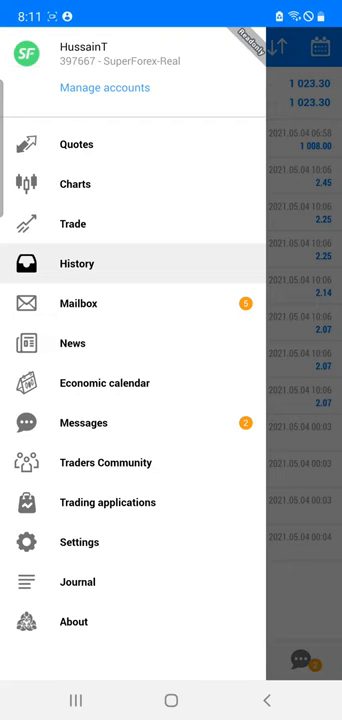
Show the trade history listing closed EURUSD deals with 1 023.30 profit.
click(76, 264)
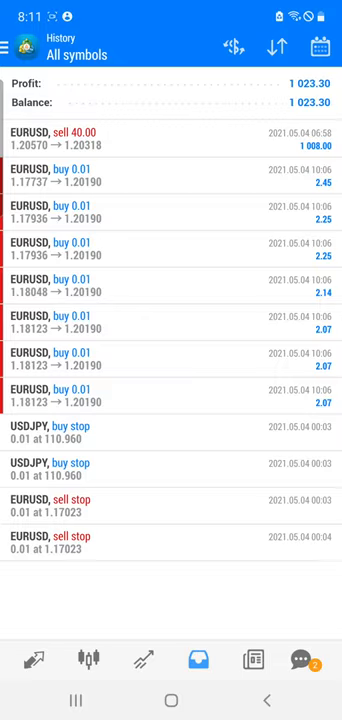
View the open USDCAD and USDCHF sell positions, then return to the EURUSD history.
click(172, 140)
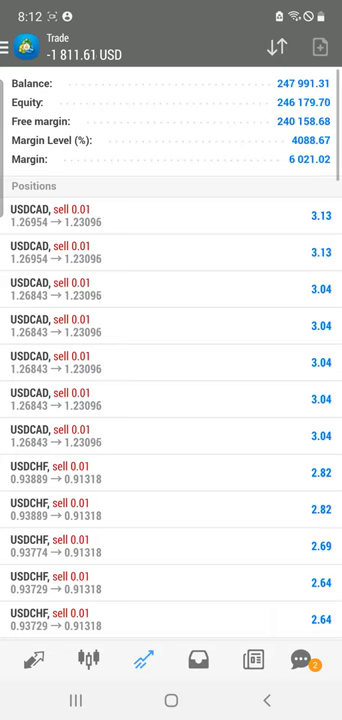
click(190, 660)
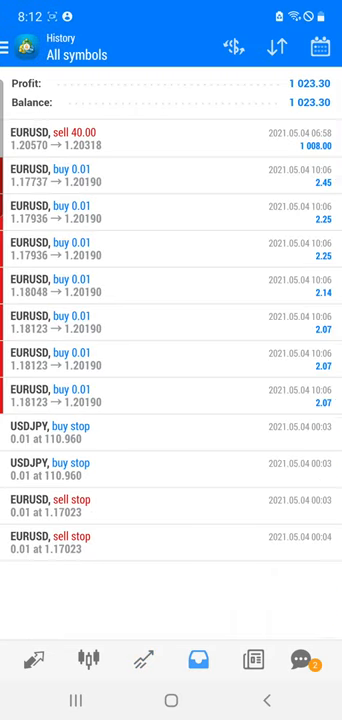